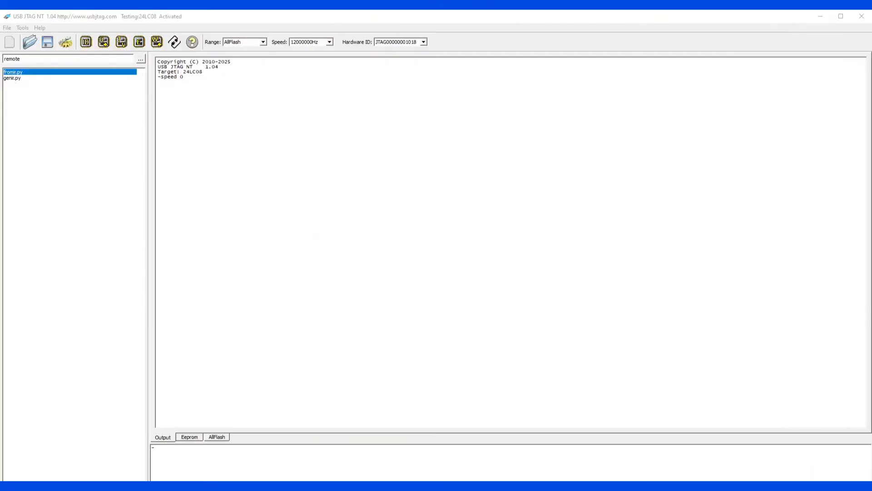
pyautogui.moveTo(308, 120)
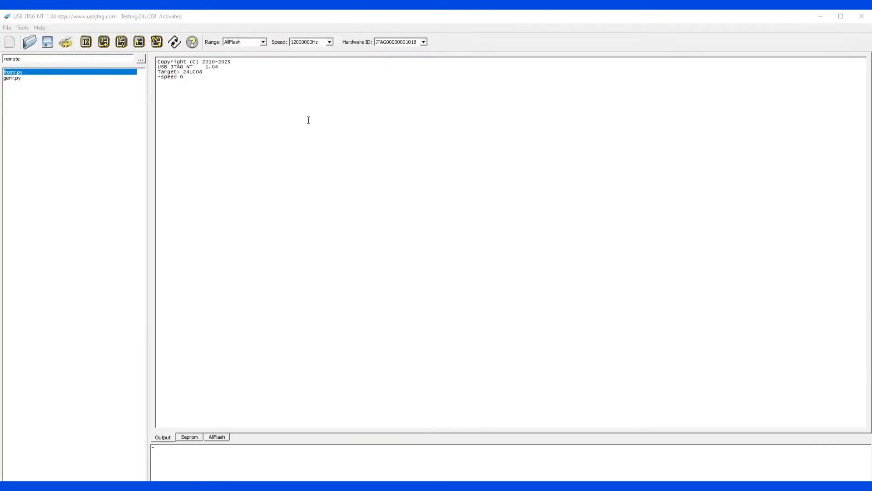
pyautogui.moveTo(203, 95)
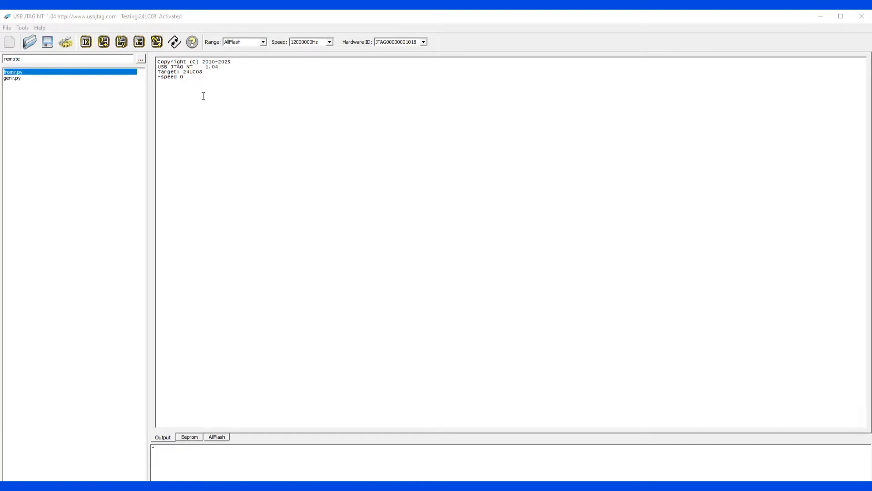
pyautogui.moveTo(202, 100)
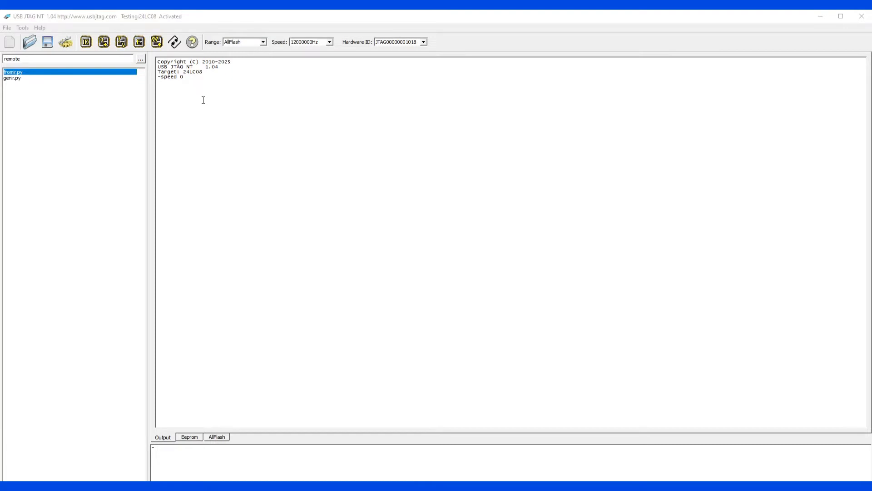
pyautogui.moveTo(201, 108)
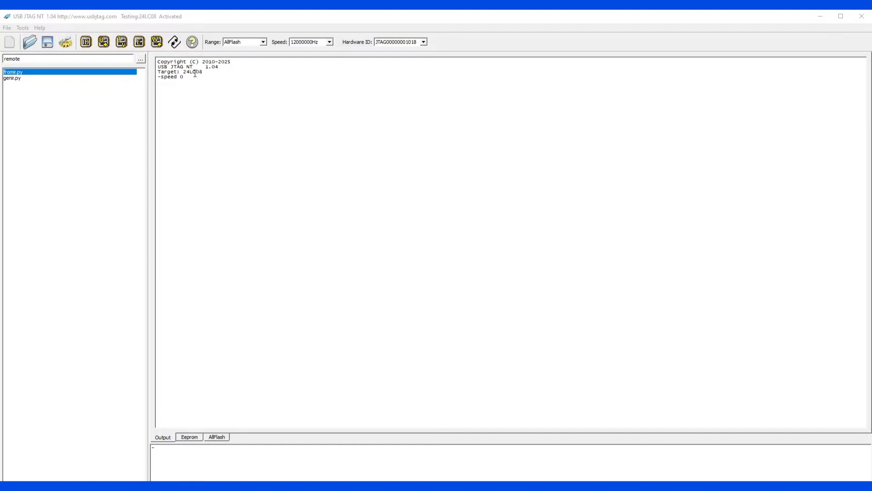
pyautogui.moveTo(190, 83)
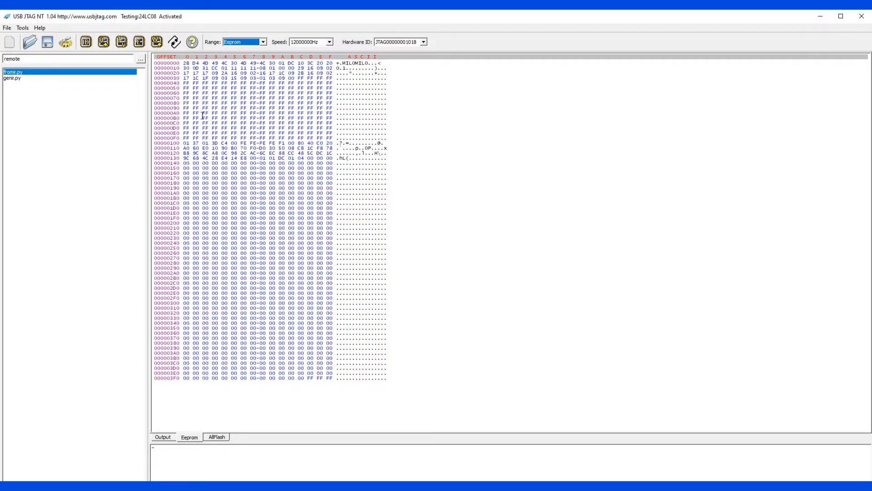
pyautogui.moveTo(278, 140)
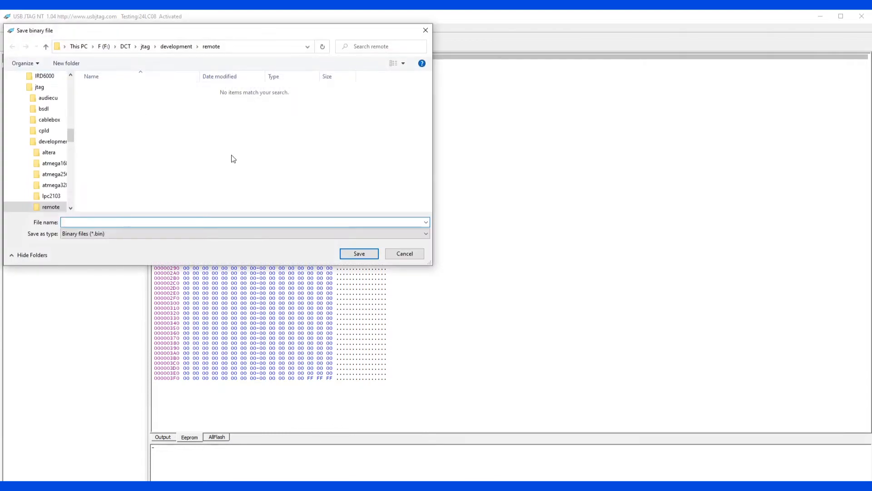
# Step: Save the EEPROM dump as backup.bin in the remote folder
pyautogui.write('backup')
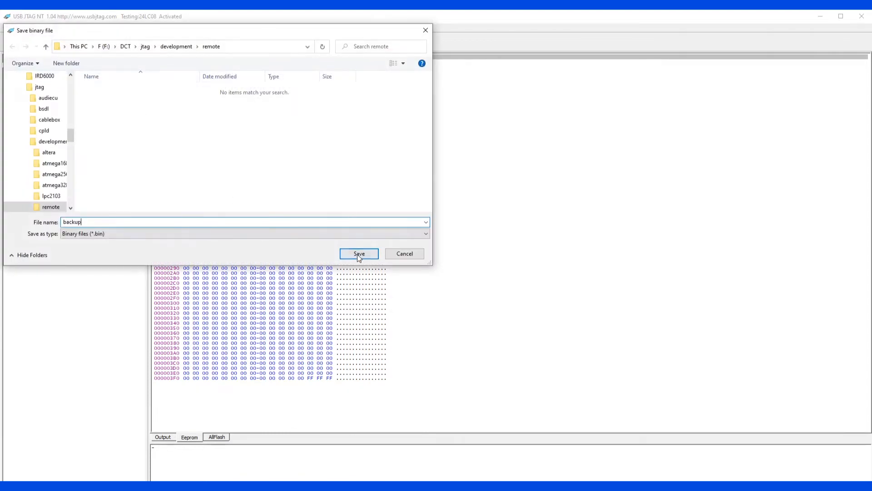
pyautogui.click(358, 253)
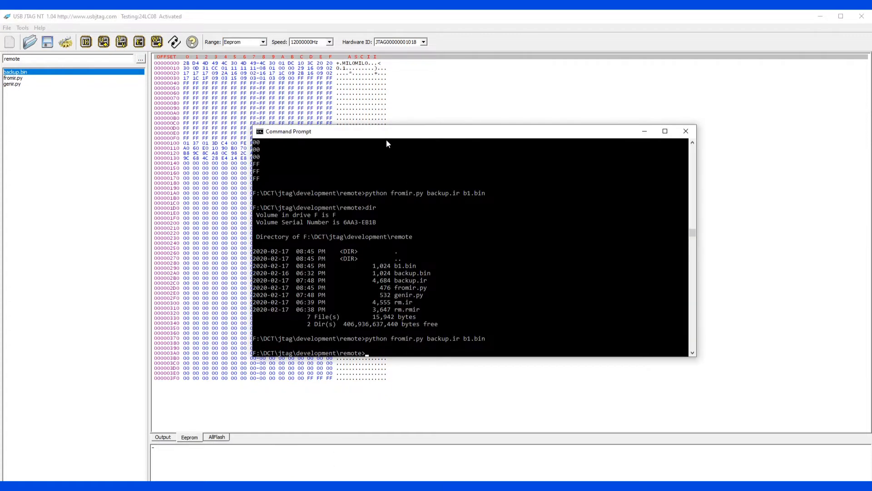
# Step: Run genir.py on backup.bin and redirect its output into back.ir
pyautogui.moveTo(387, 131); pyautogui.dragTo(366, 110)
pyautogui.write('genir.py')
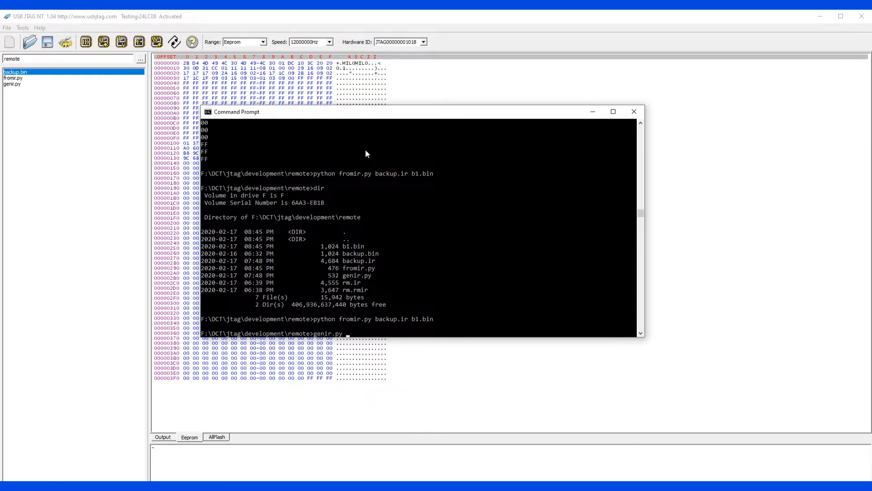
pyautogui.write('backup.bin')
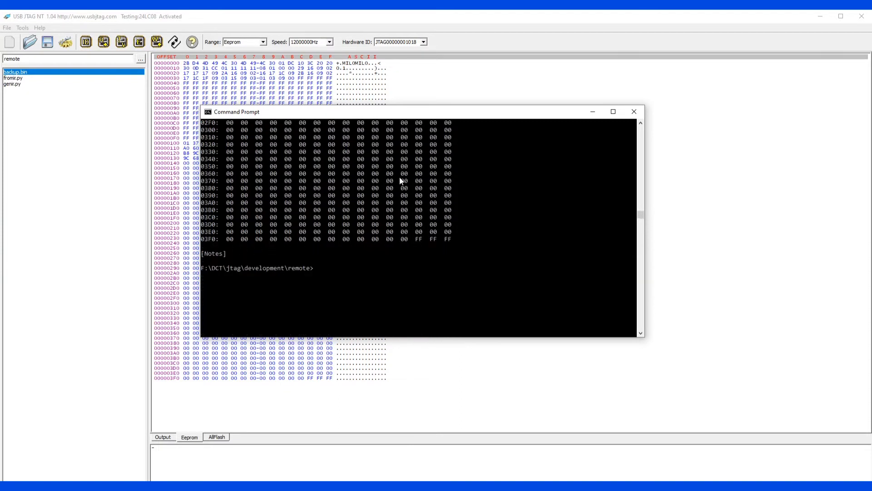
pyautogui.write('genir.py backup.bin > back.ir')
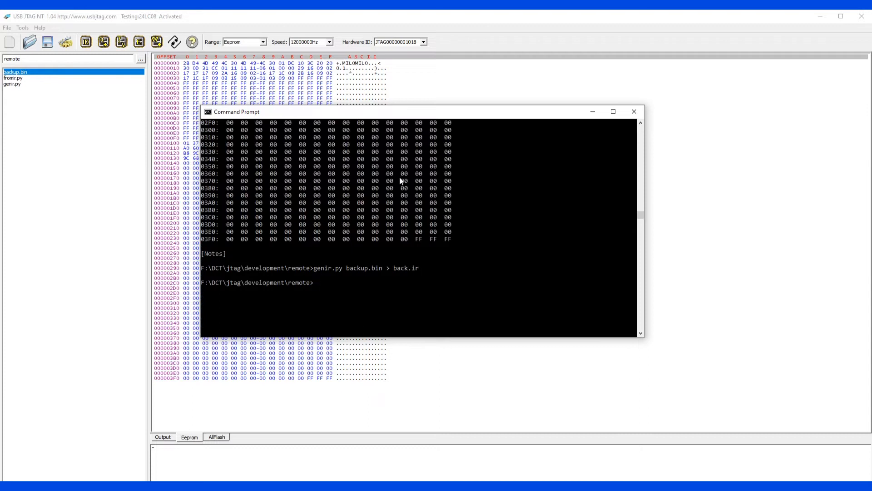
pyautogui.write('genir.py backup.bin > back')
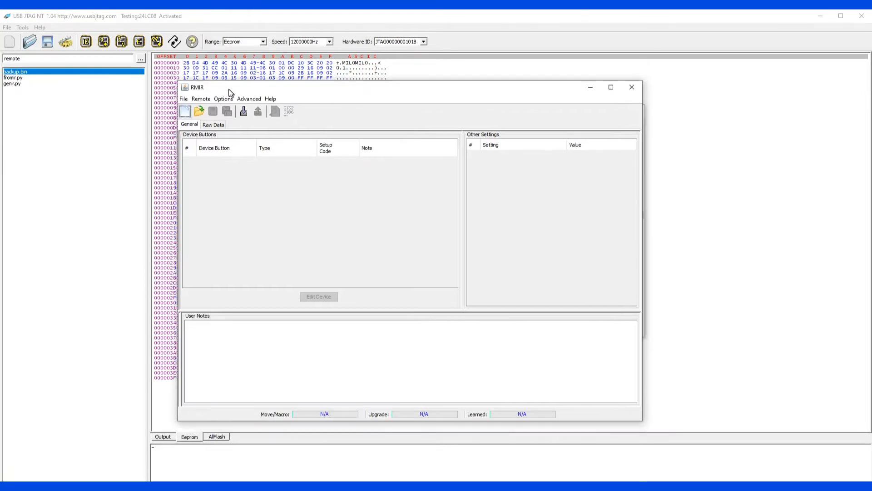
# Step: Load backup.ir and identify it as a Millennium 4-804 remote
pyautogui.click(182, 98)
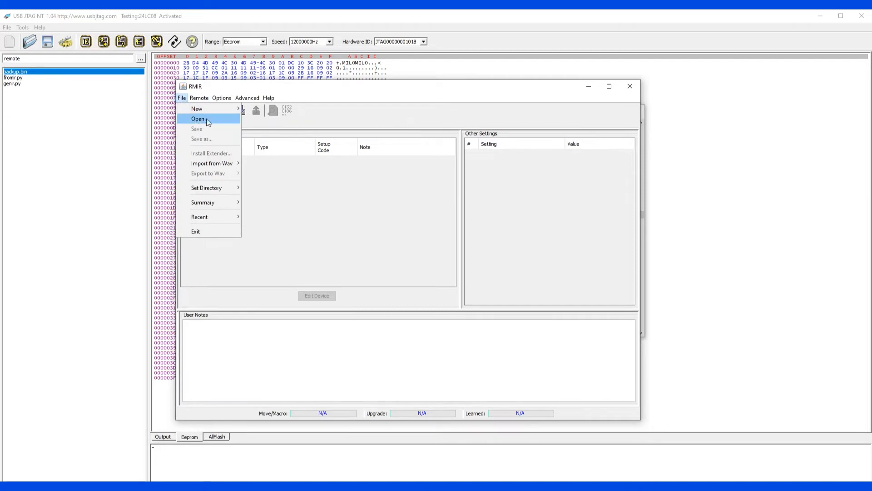
pyautogui.click(198, 118)
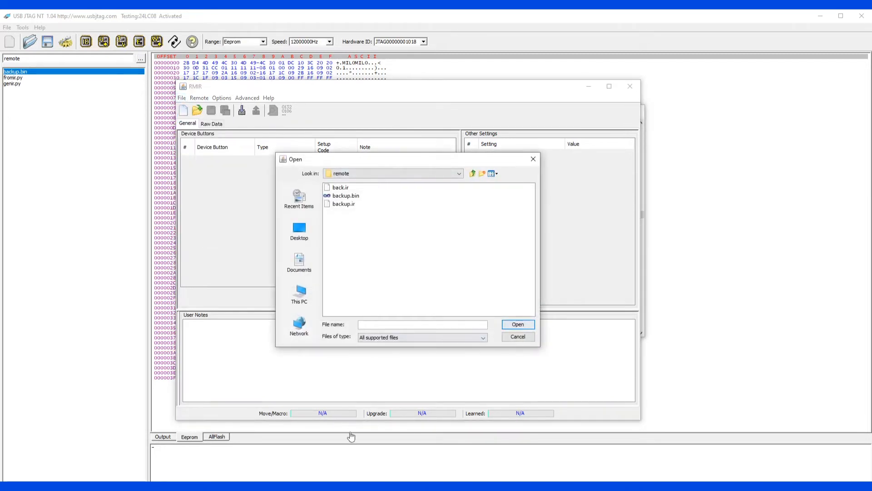
pyautogui.click(343, 204)
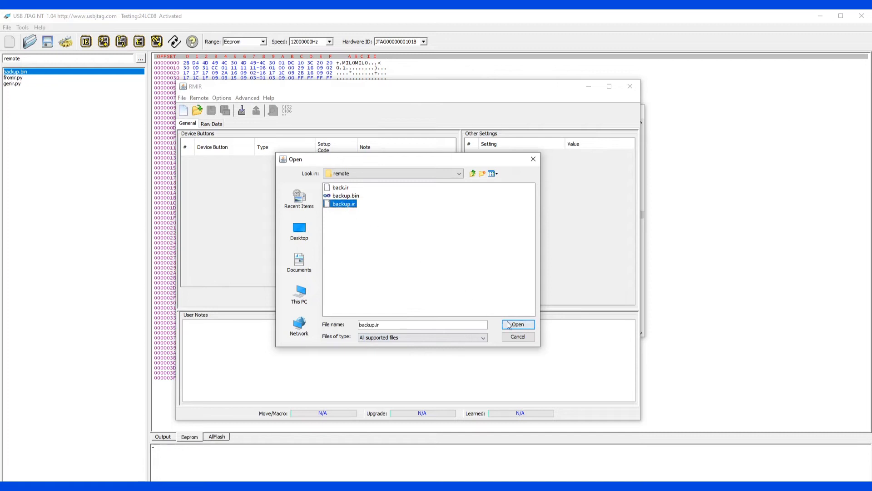
pyautogui.click(517, 325)
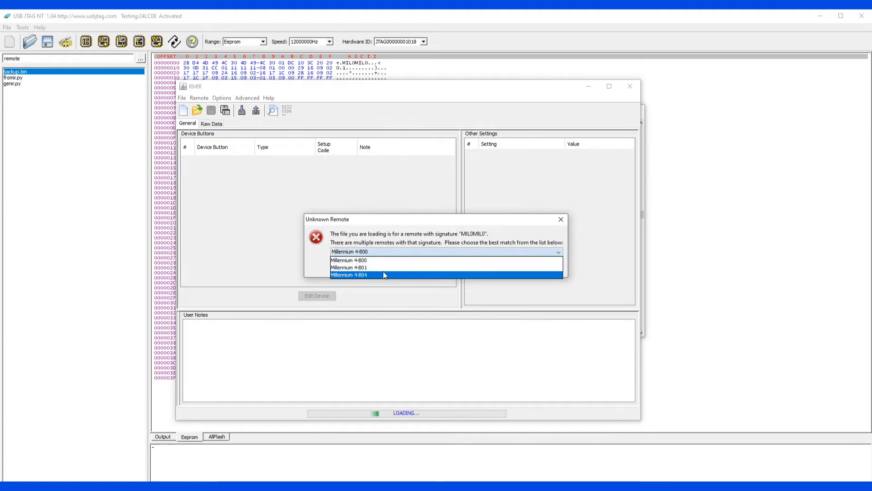
pyautogui.click(348, 275)
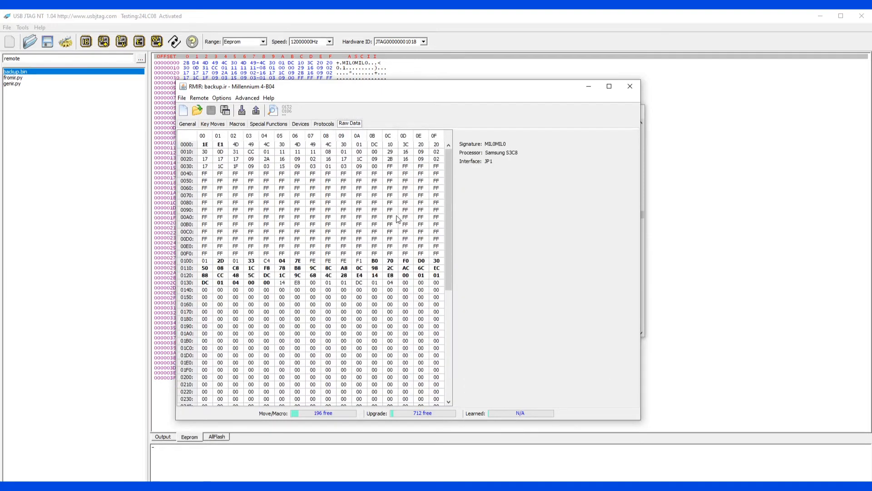
# Step: Review the devices and key moves, then change the AUX device setup code
pyautogui.click(300, 124)
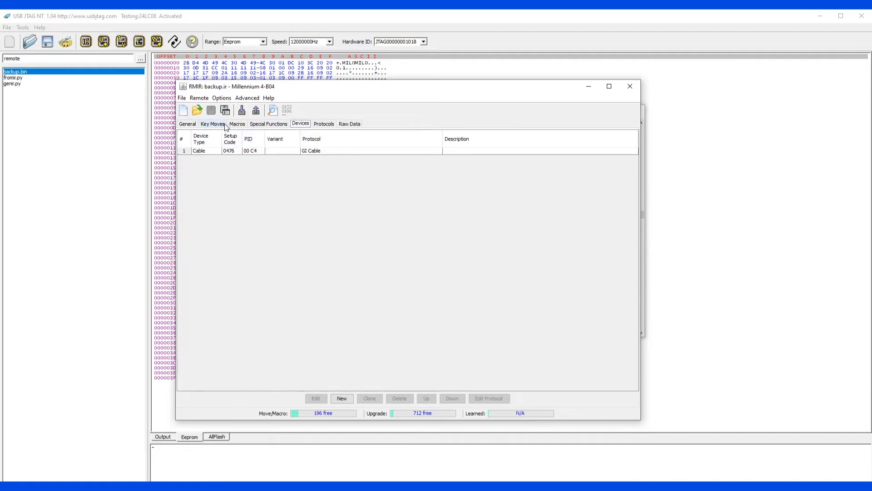
pyautogui.click(211, 124)
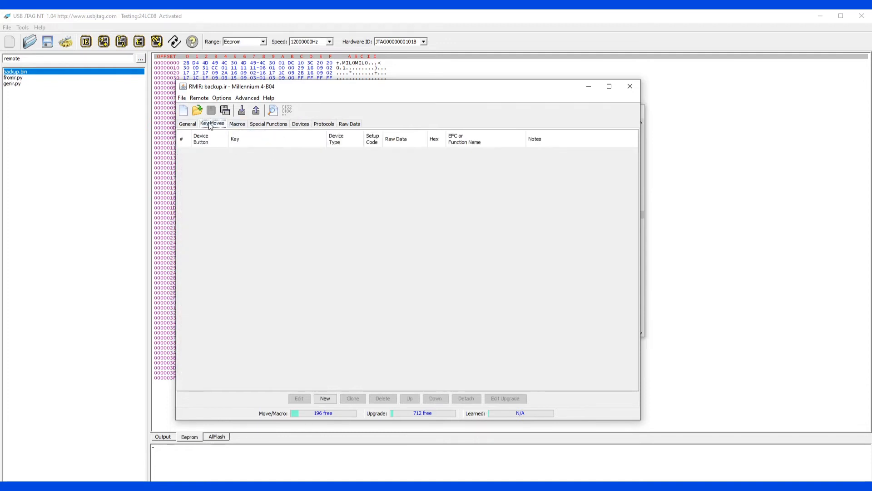
pyautogui.click(187, 123)
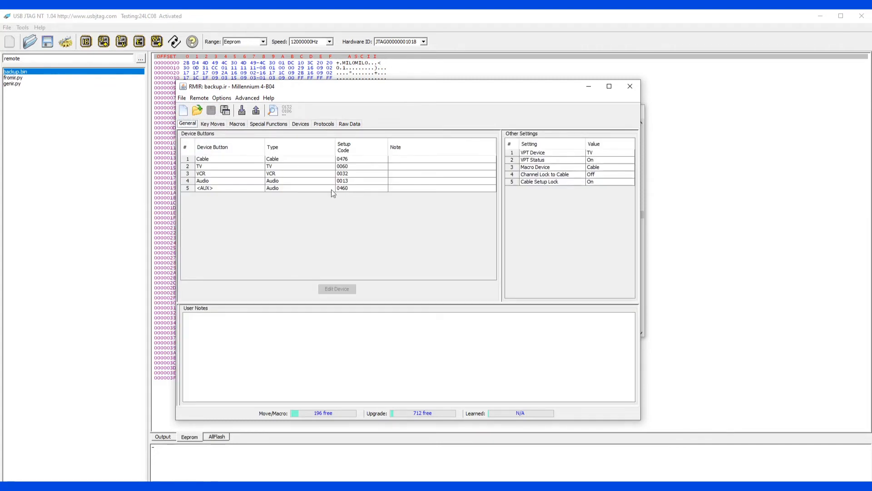
pyautogui.doubleClick(342, 187)
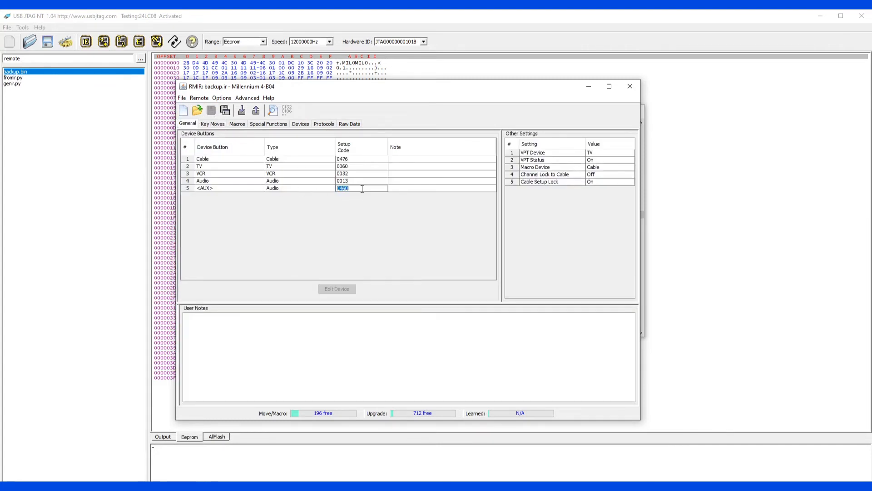
pyautogui.write('046l')
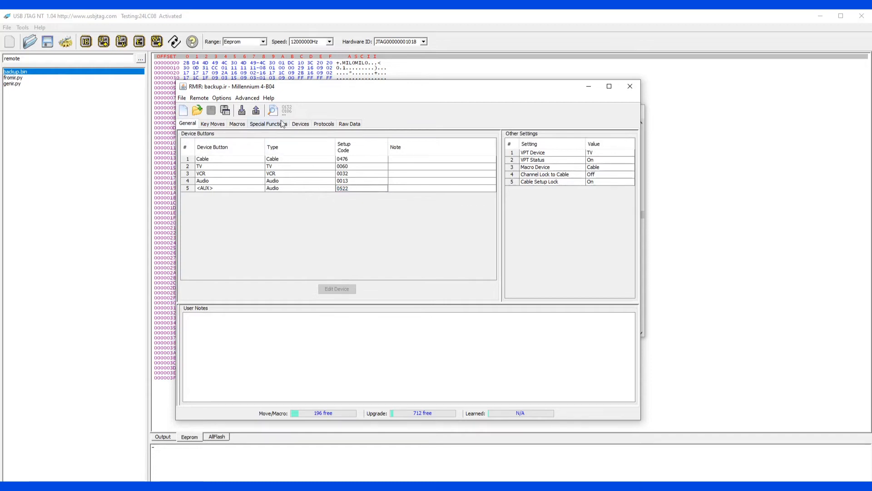
# Step: Show the raw EEPROM bytes with the edits and start saving under a new name
pyautogui.click(349, 124)
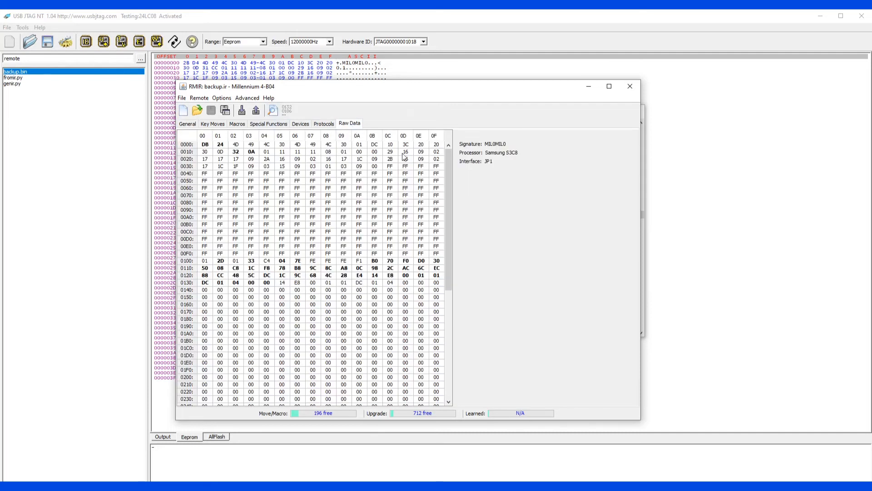
pyautogui.moveTo(253, 152)
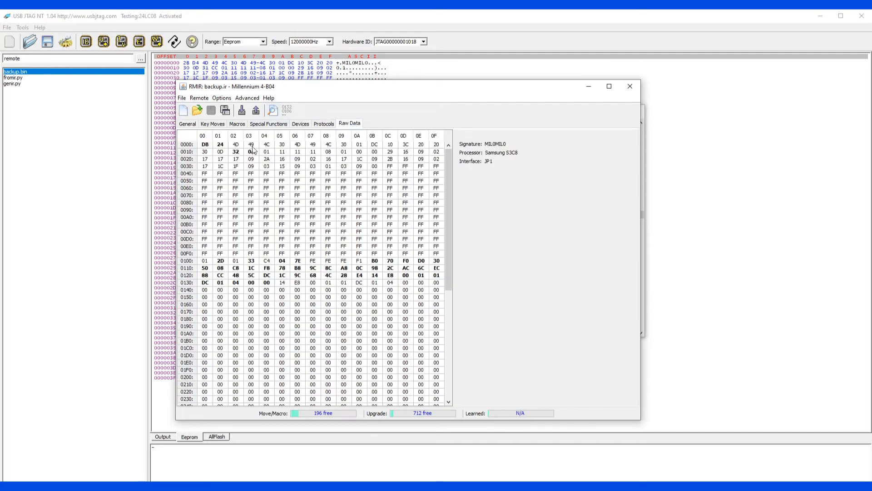
pyautogui.click(182, 98)
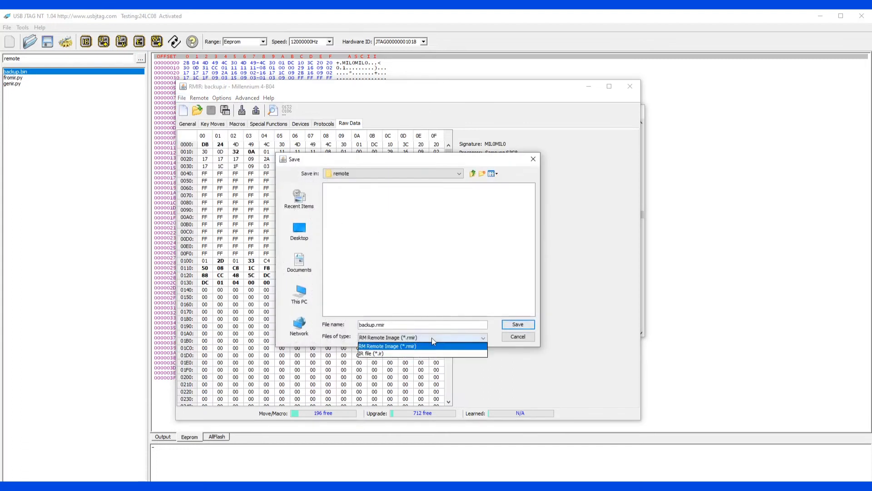
# Step: Save the edited setup as the IR file changed.ir
pyautogui.click(368, 353)
pyautogui.write('changed')
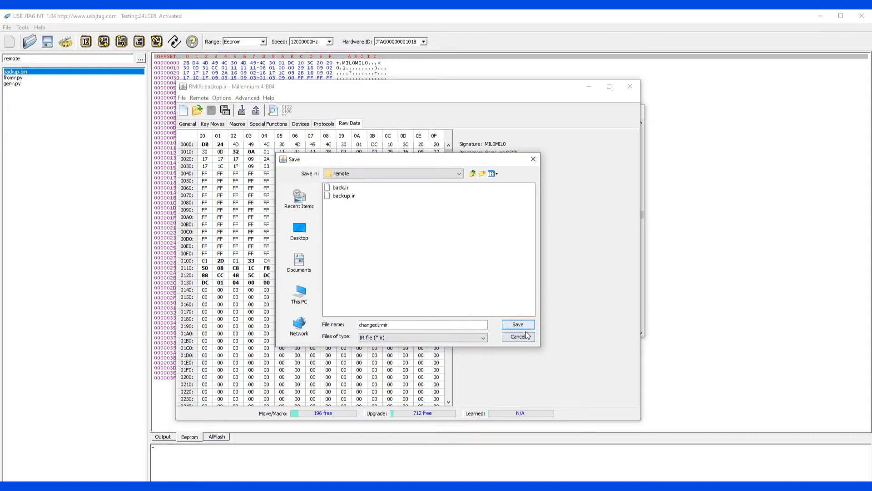
pyautogui.click(517, 336)
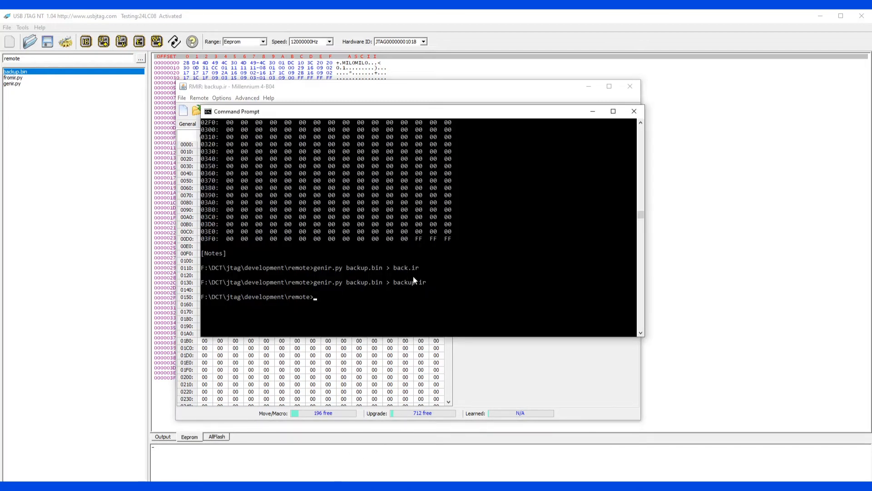
# Step: List the folder and run fromir.py to convert changed.ir into changed.bin
pyautogui.write('dir')
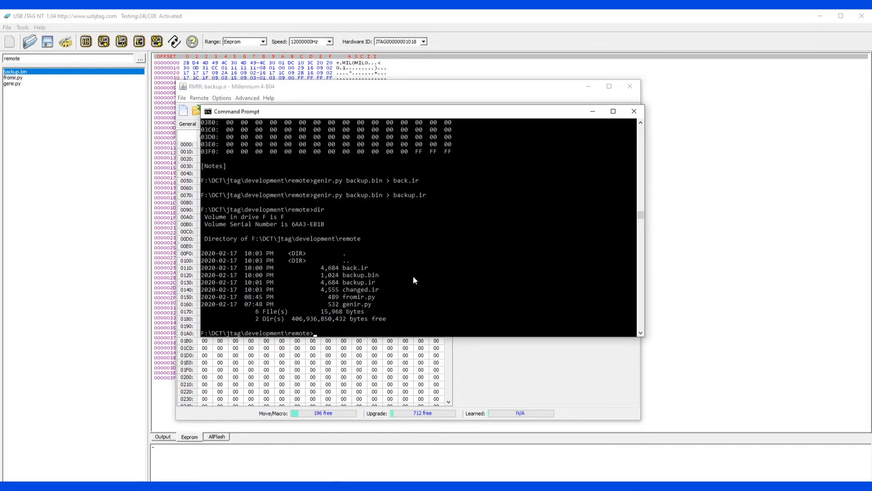
pyautogui.write('ty')
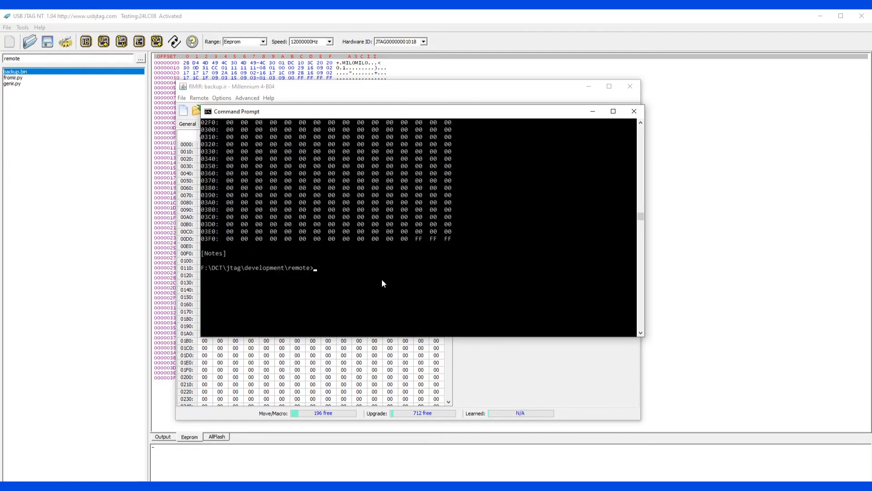
pyautogui.write('dir')
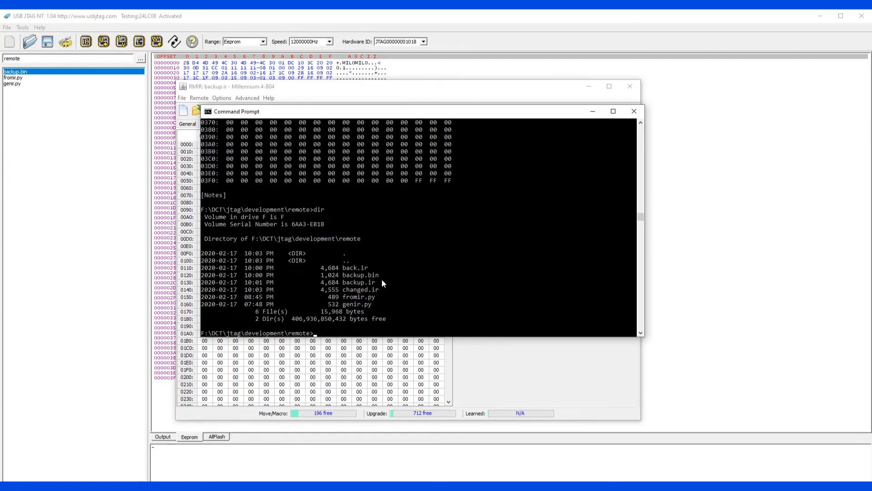
pyautogui.write('f')
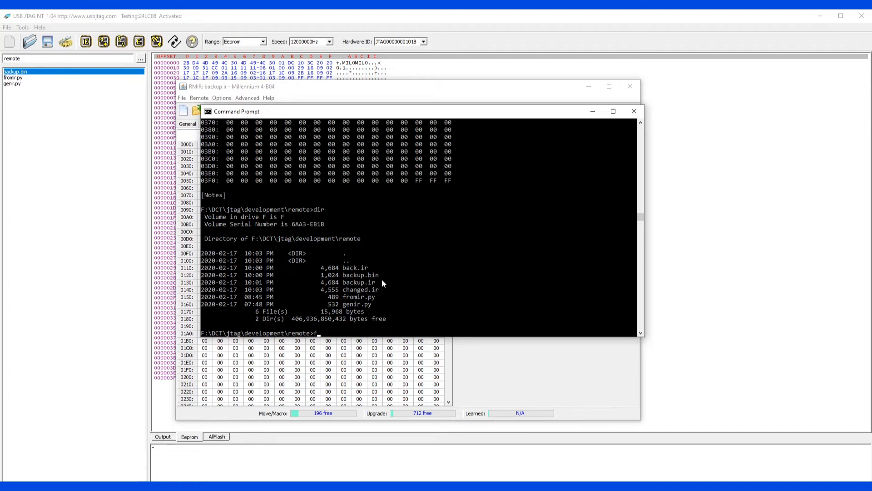
pyautogui.write('fromir.py')
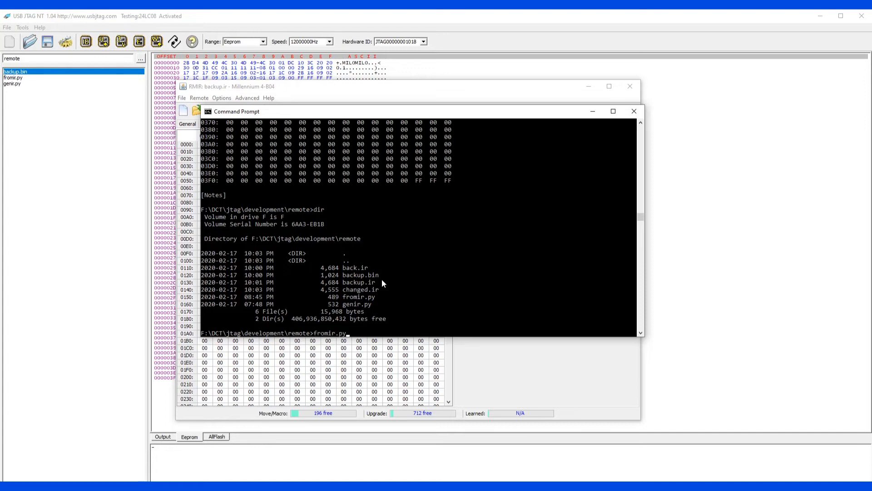
pyautogui.write('ch')
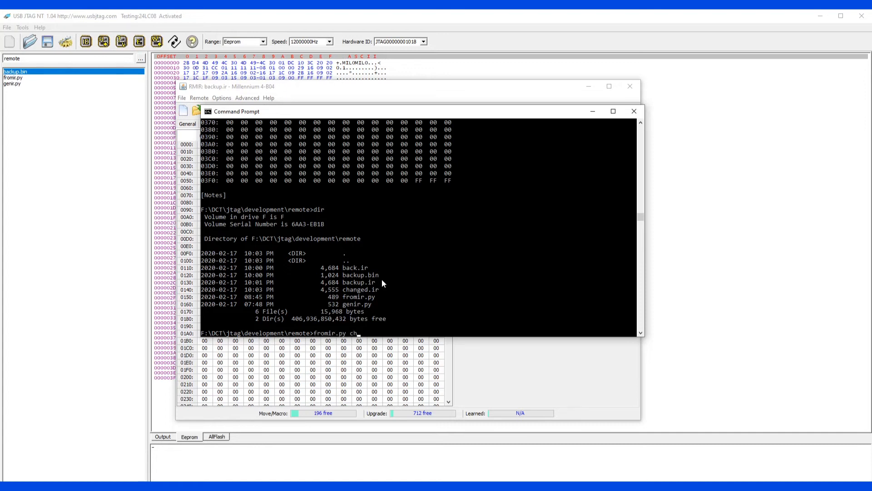
pyautogui.write('anged.ir')
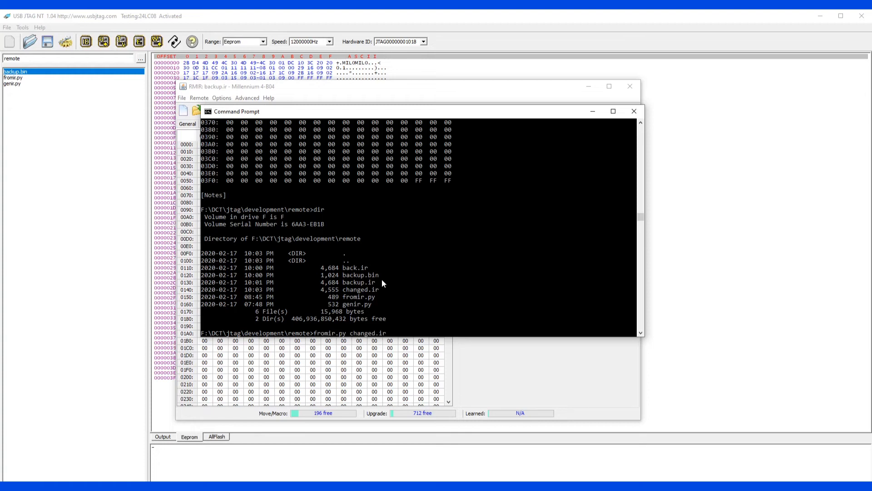
pyautogui.write('changed,')
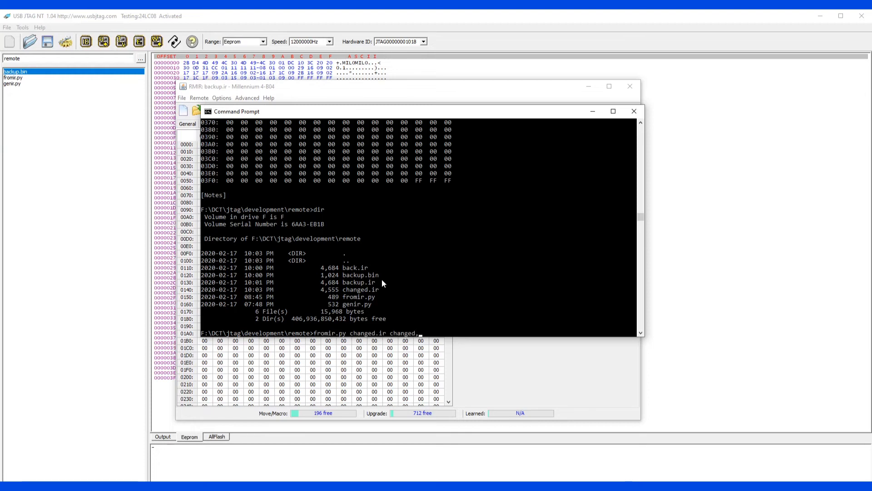
pyautogui.press('enter')
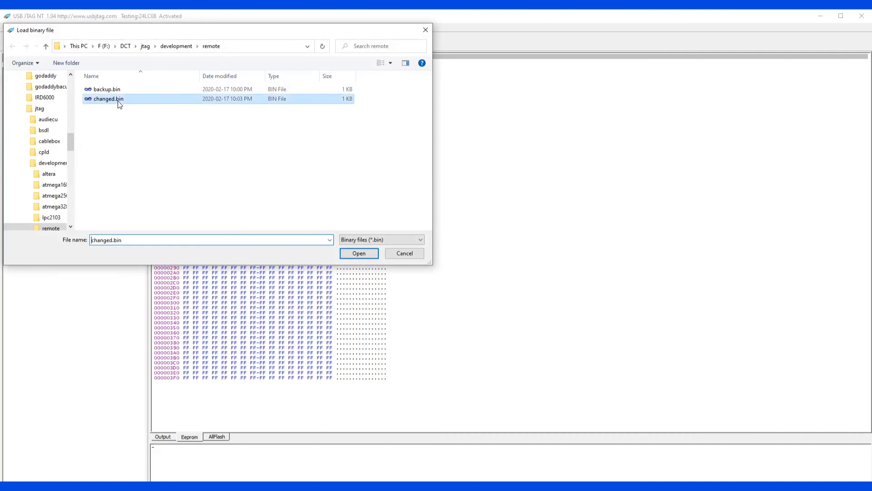
# Step: Load changed.bin, program it to the 24LC08 EEPROM and verify the read-back matches
pyautogui.click(358, 253)
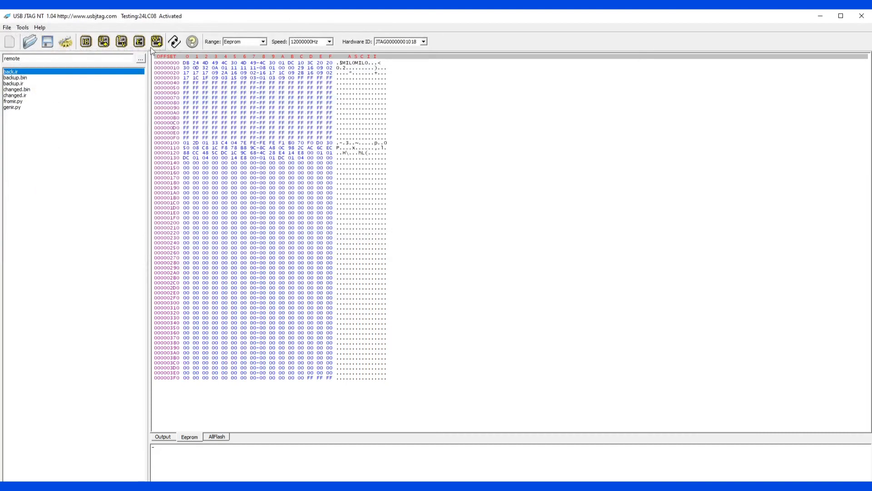
pyautogui.click(158, 41)
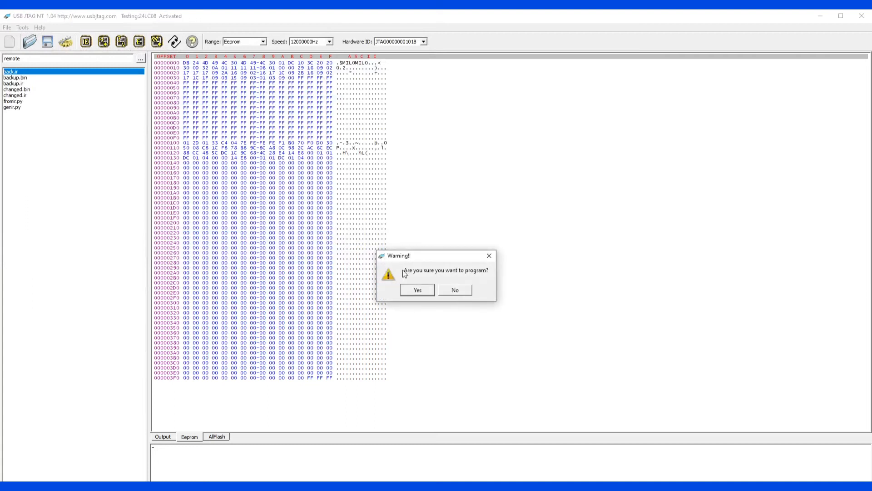
pyautogui.click(417, 289)
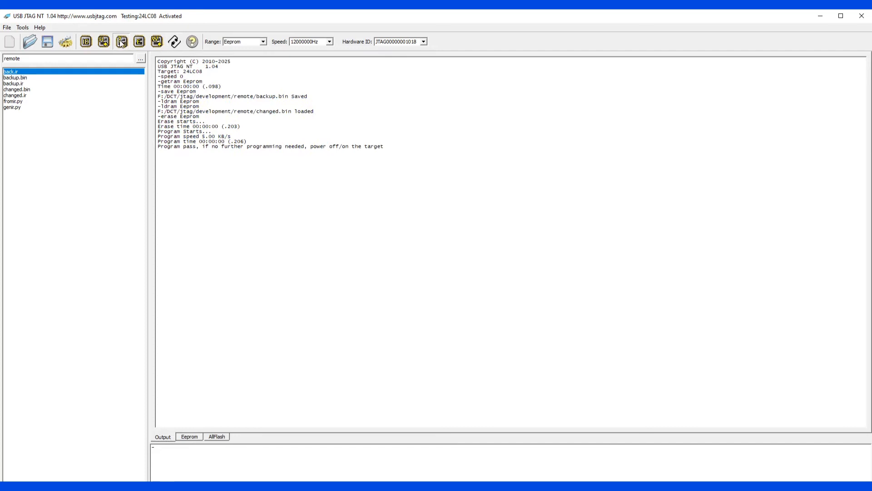
pyautogui.click(120, 41)
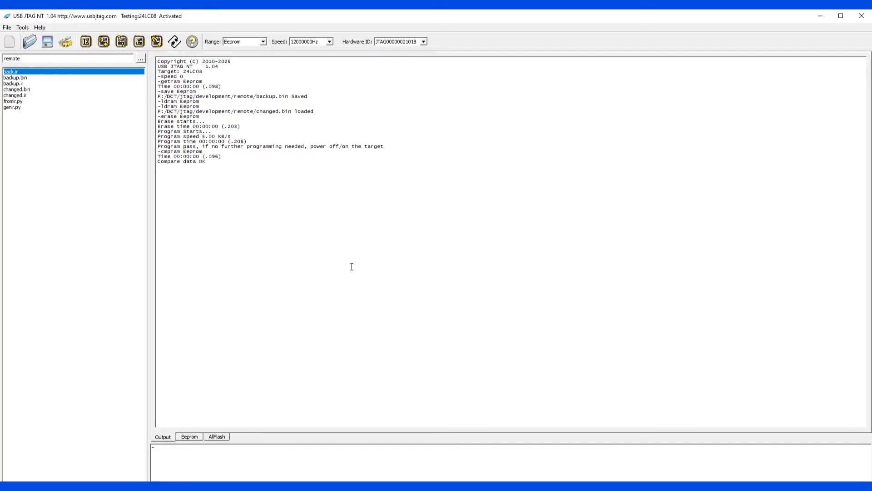
pyautogui.moveTo(327, 434)
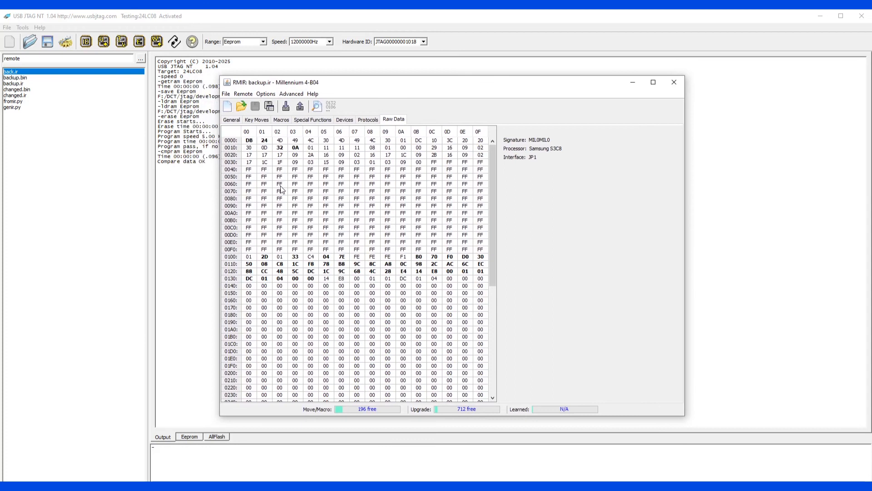
pyautogui.moveTo(280, 195)
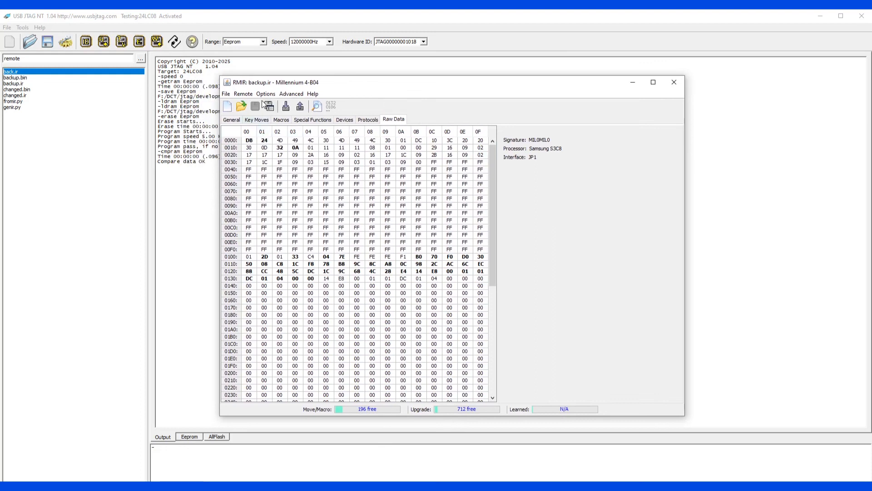
pyautogui.moveTo(322, 208)
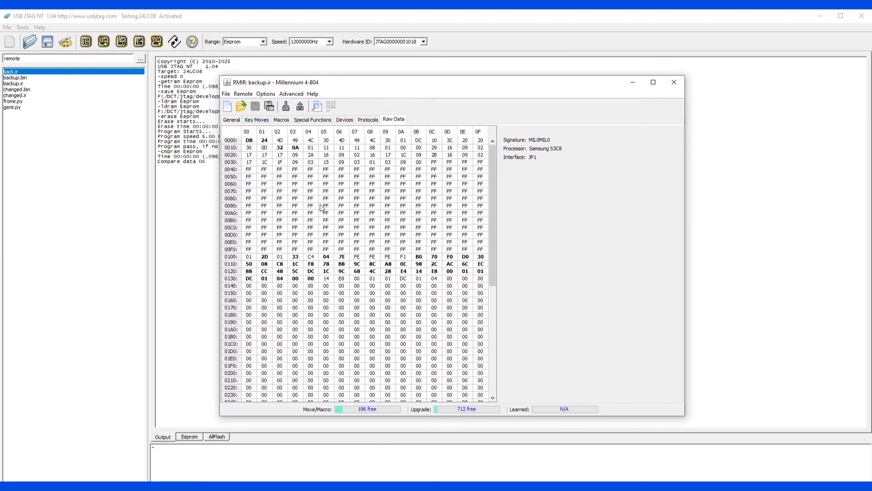